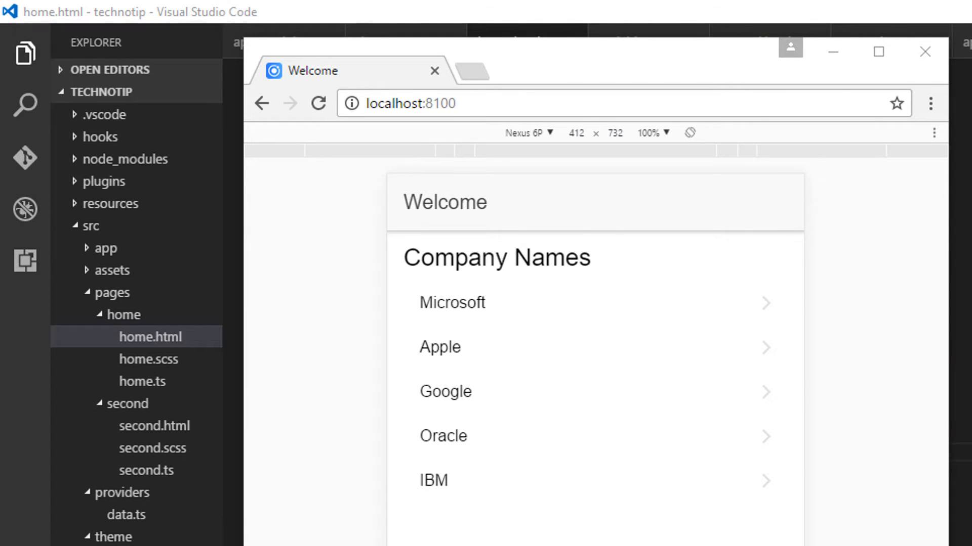
Try navigating from the company list to Apple's detail page and back in Chrome
left_click(502, 313)
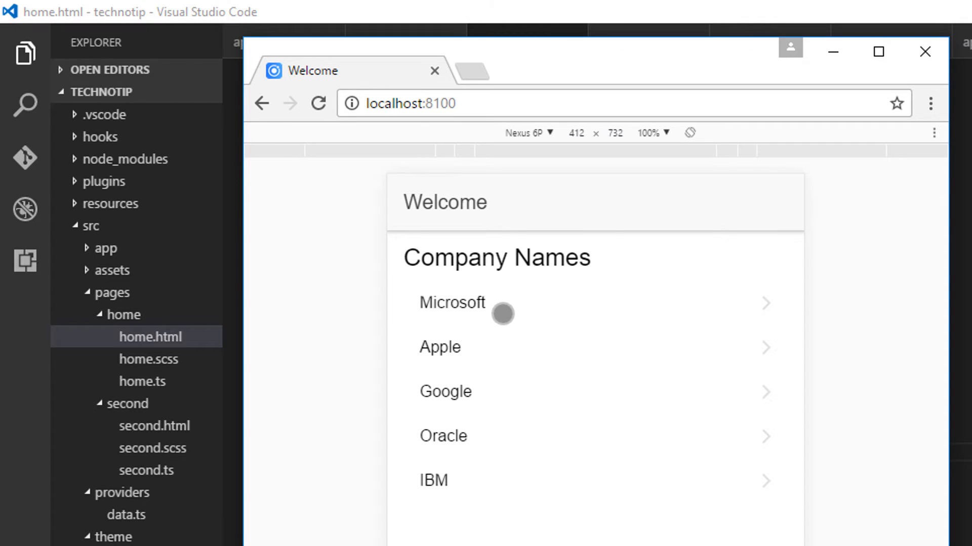
left_click(440, 346)
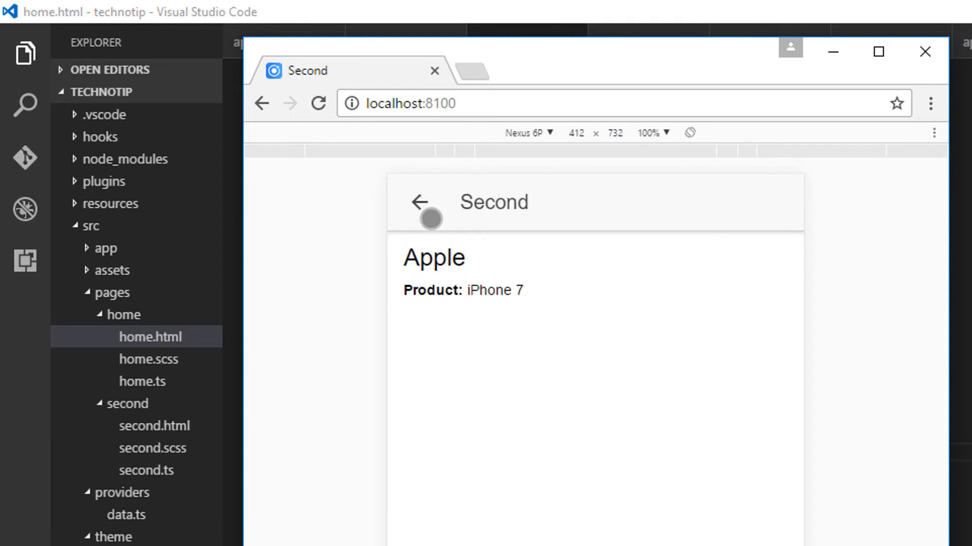
left_click(421, 202)
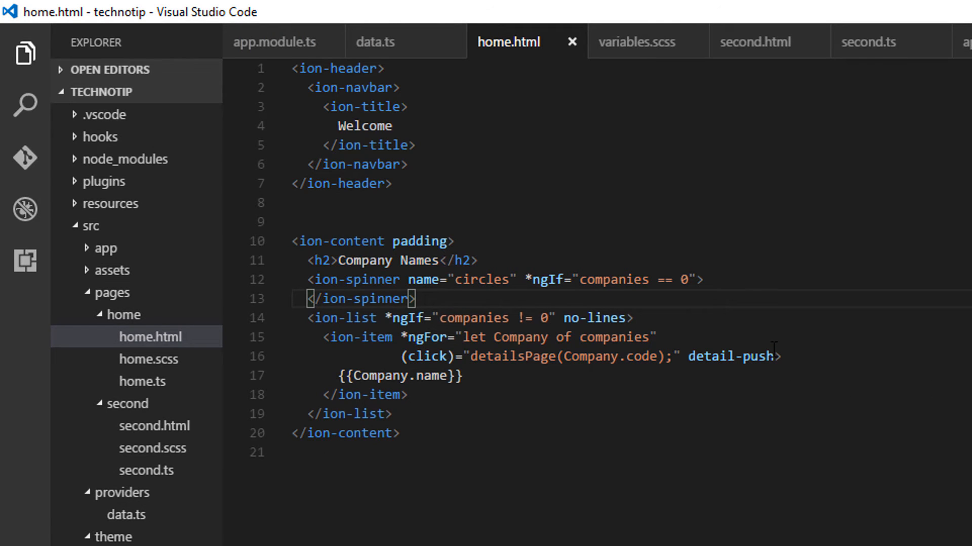
Add the tappable attribute after detail-push on the ion-item in home.html line 16
type("t")
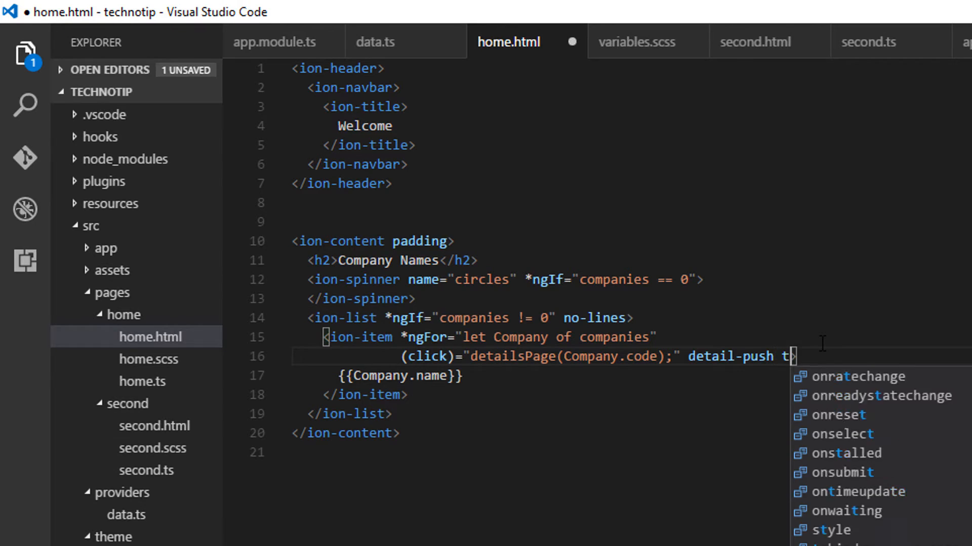
type("app")
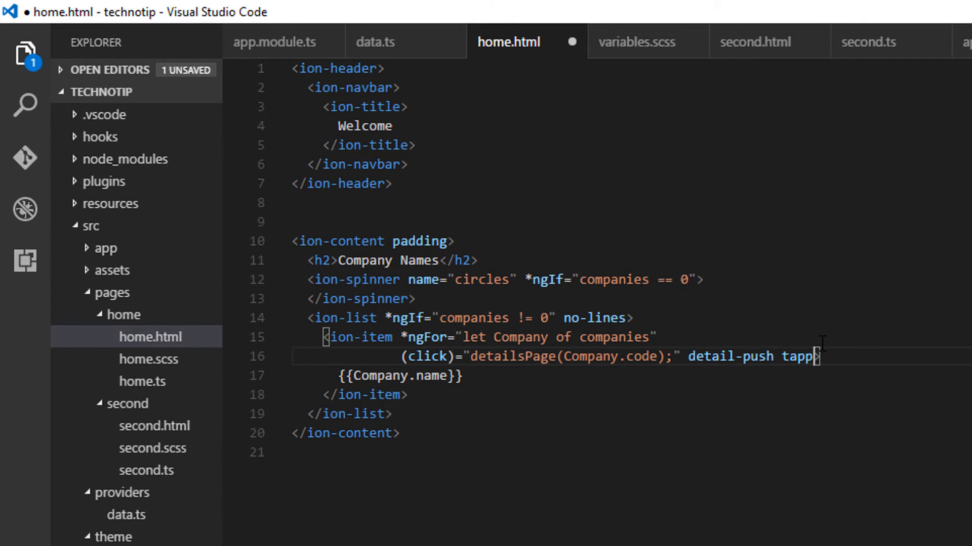
type("able")
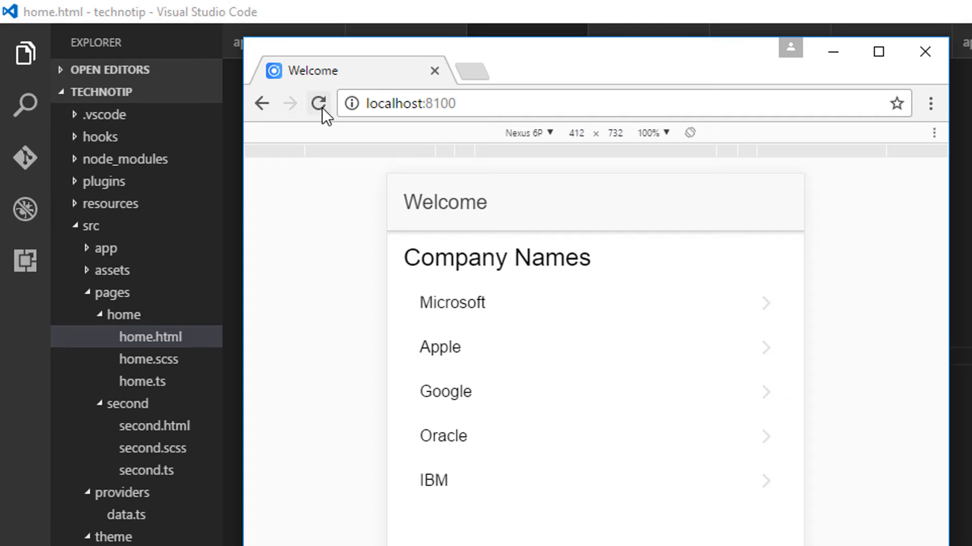
left_click(318, 103)
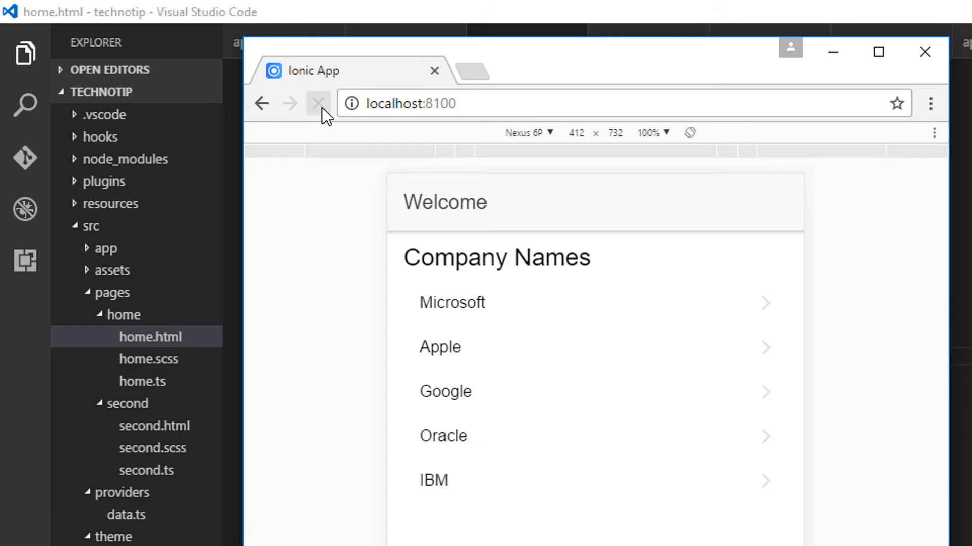
left_click(318, 103)
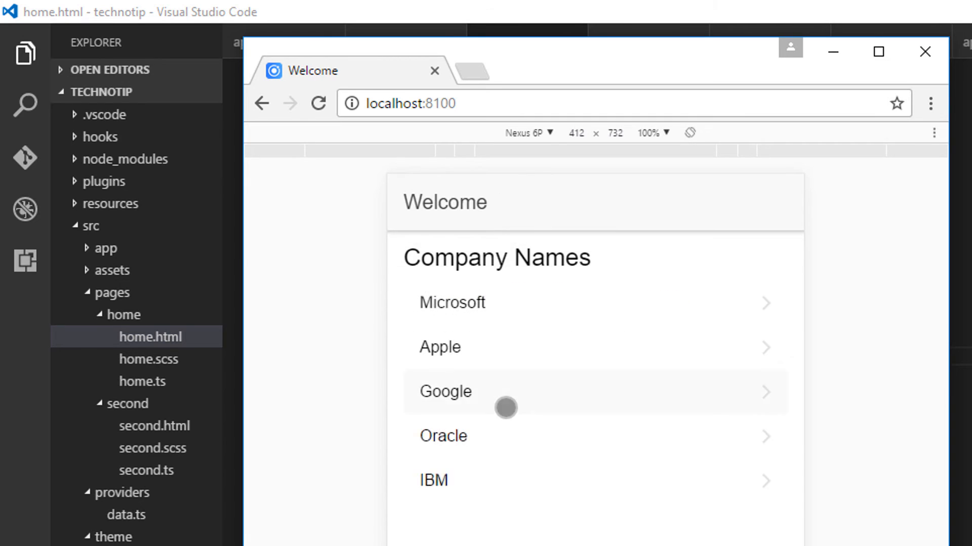
mouse_move(490, 323)
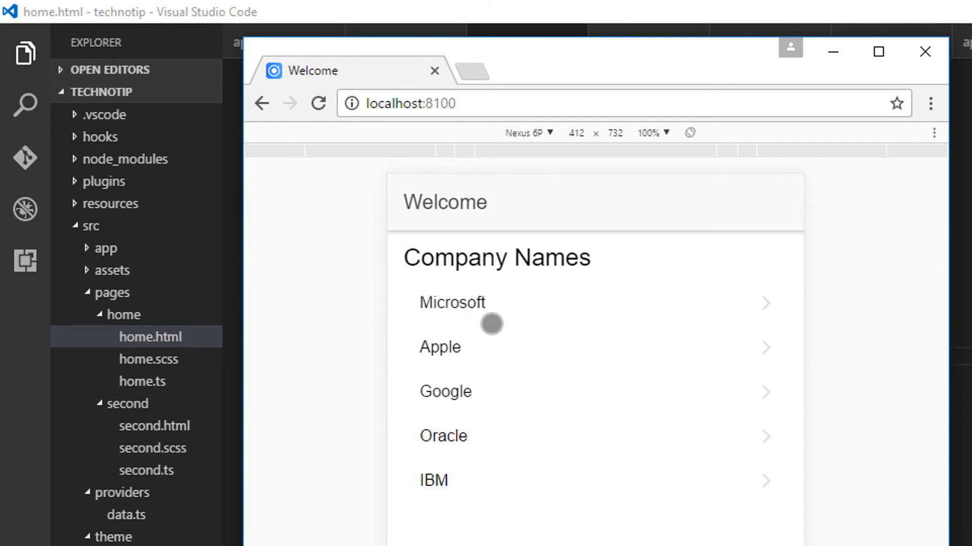
left_click(452, 302)
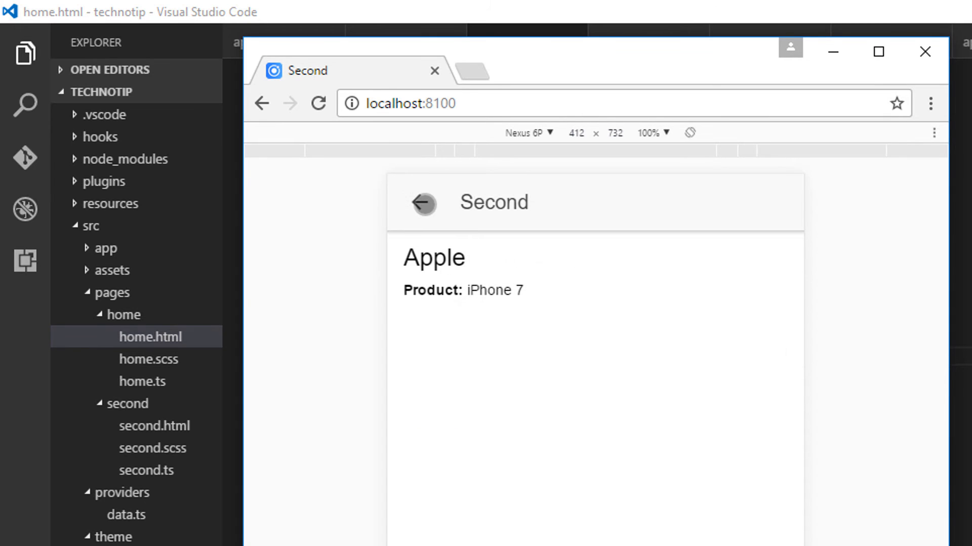
left_click(423, 203)
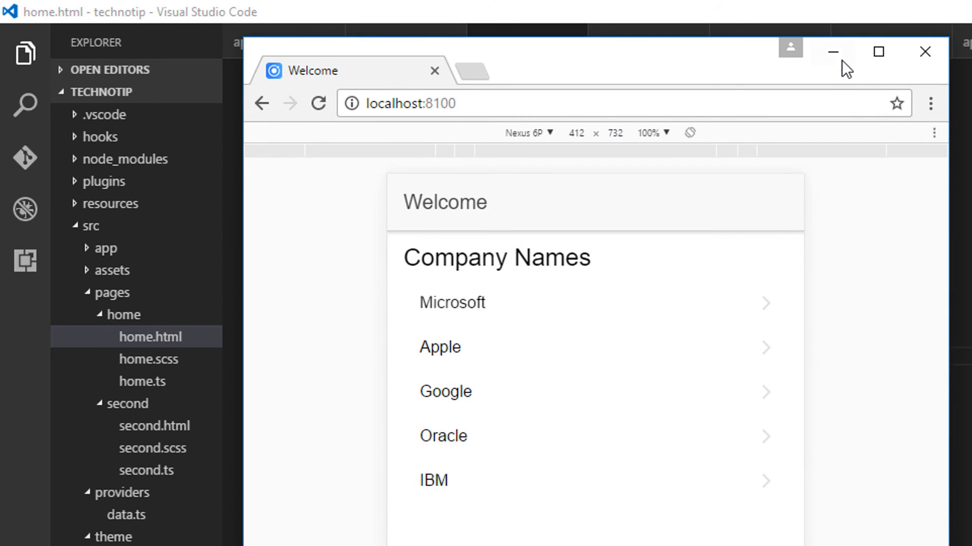